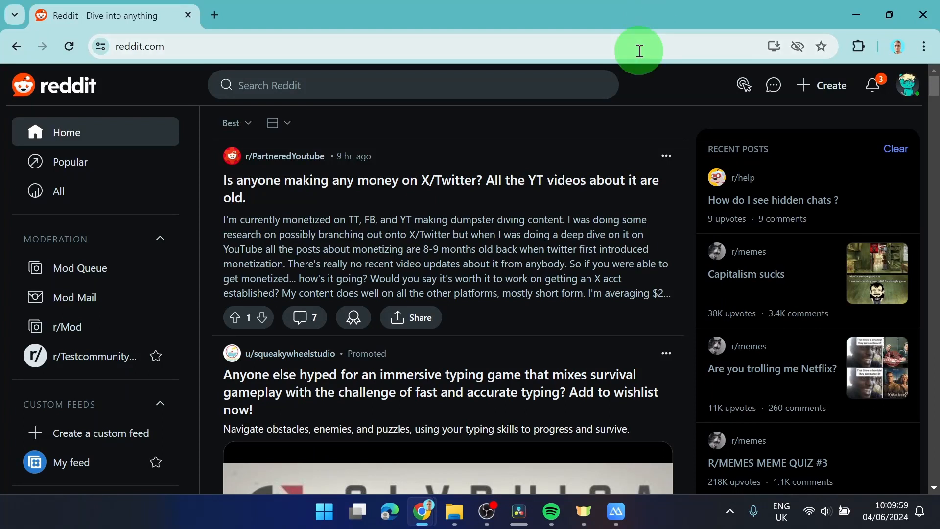
Create a new post in r/Testcommunity03062024 and enter the title 'some post'.
click(830, 85)
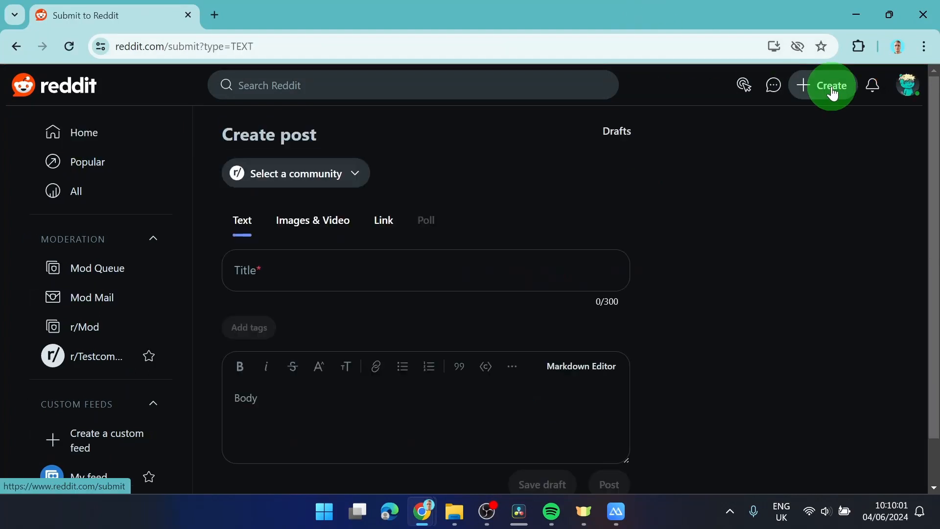
click(296, 173)
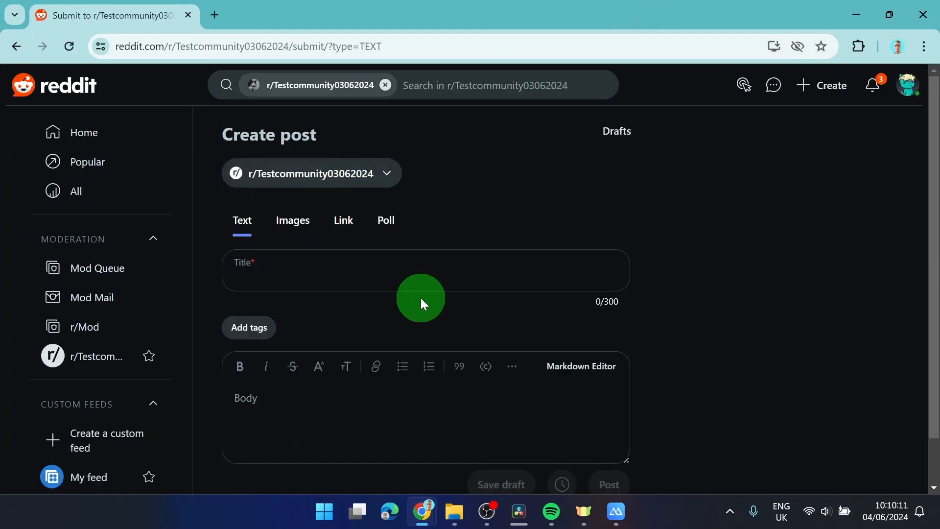
text(some post)
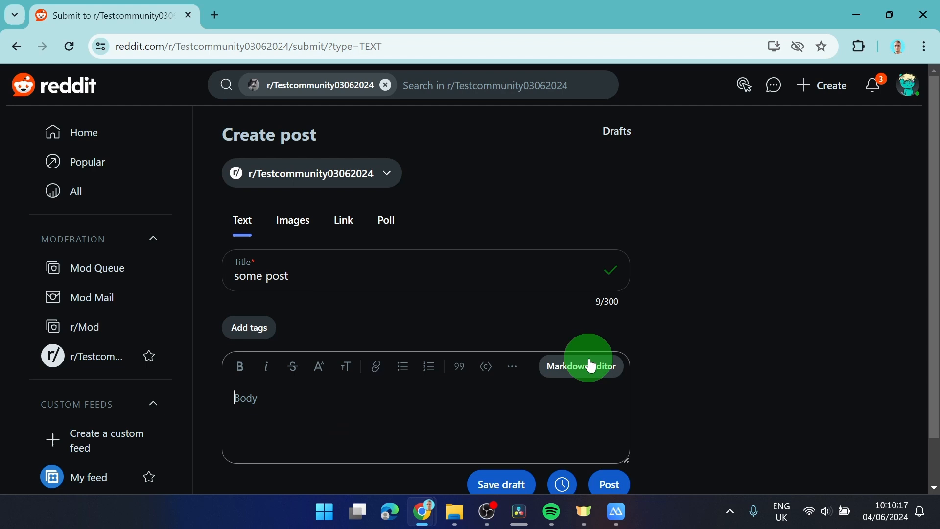
Switch to an image post, upload the neon skater image and publish 'some post'.
click(293, 220)
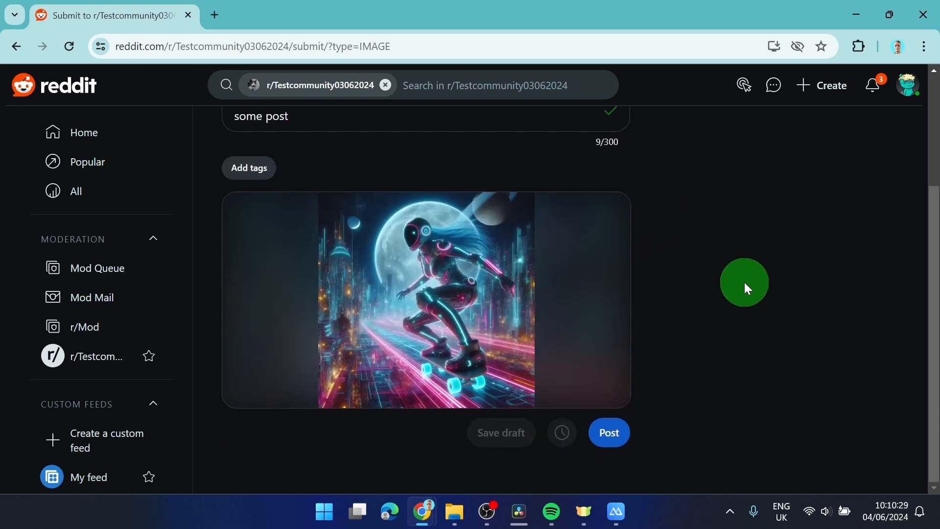
mouse_move(679, 384)
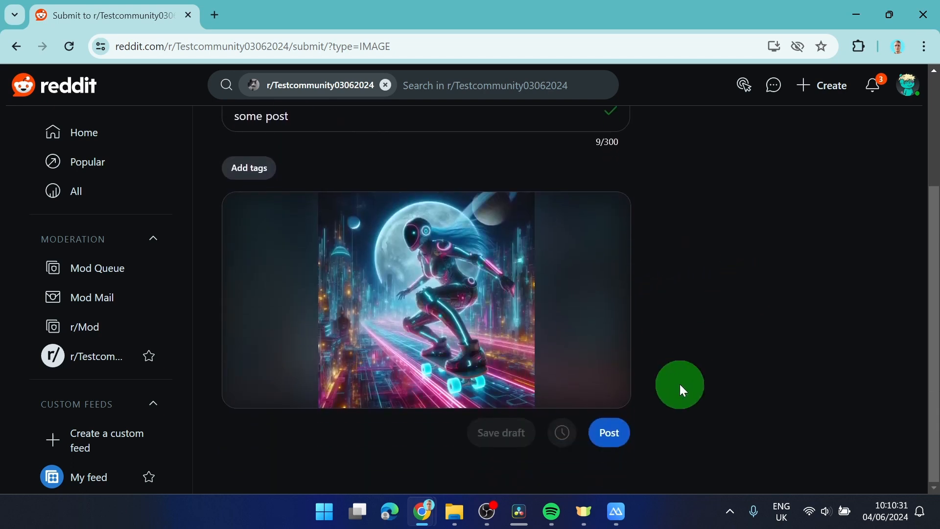
click(608, 432)
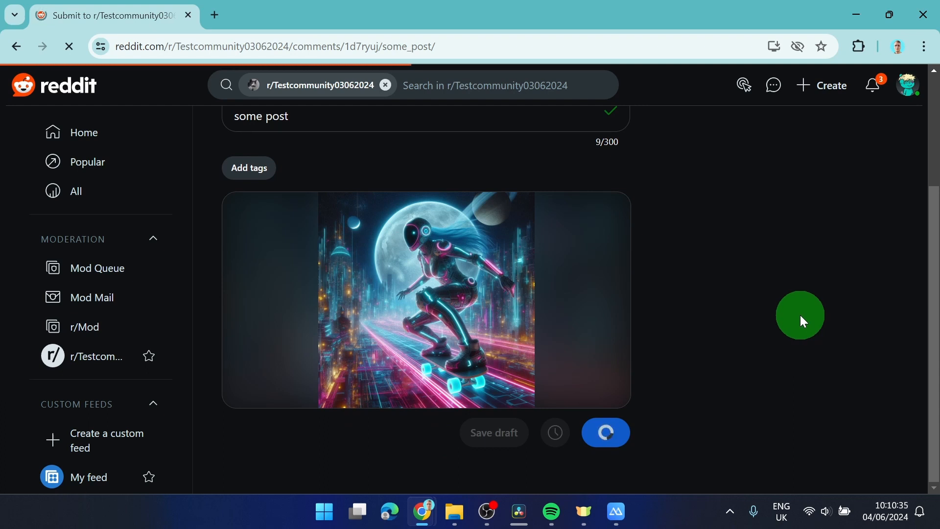
click(605, 433)
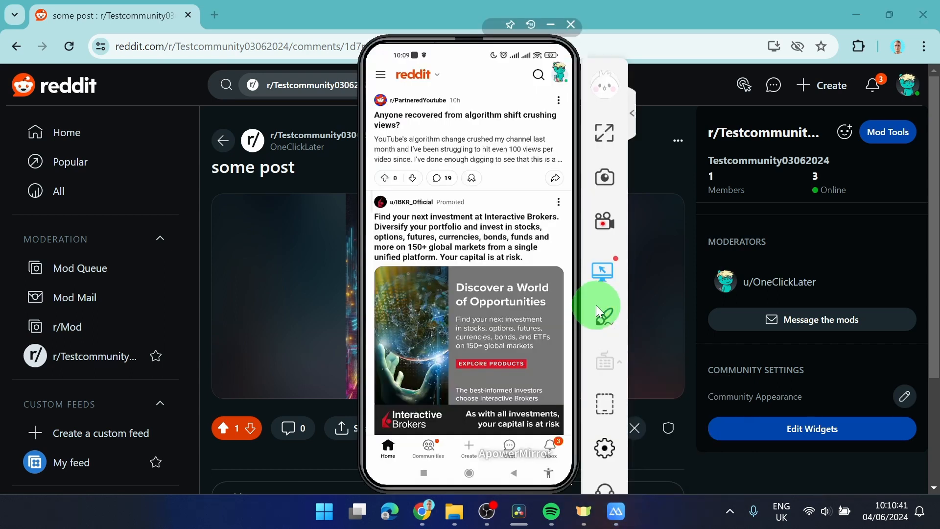
Start a new post in the phone's Reddit app titled 'some image'.
click(468, 446)
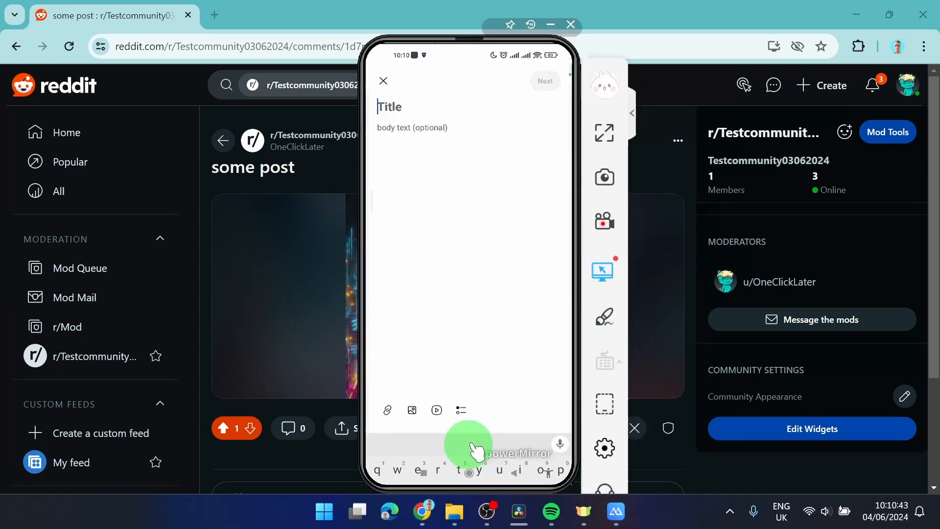
text(some ims)
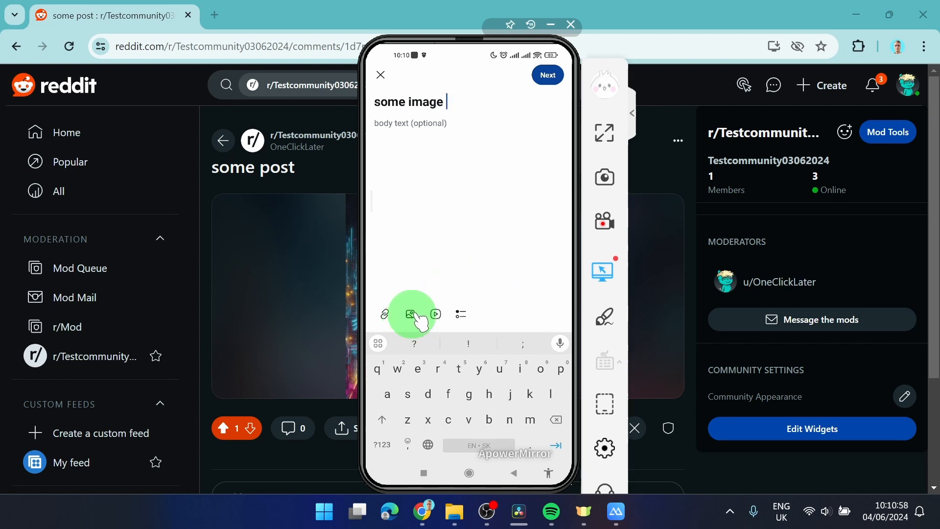
Attach the disco chess picture and advance to the community/Post screen for r/Testcommunity03062024.
click(410, 313)
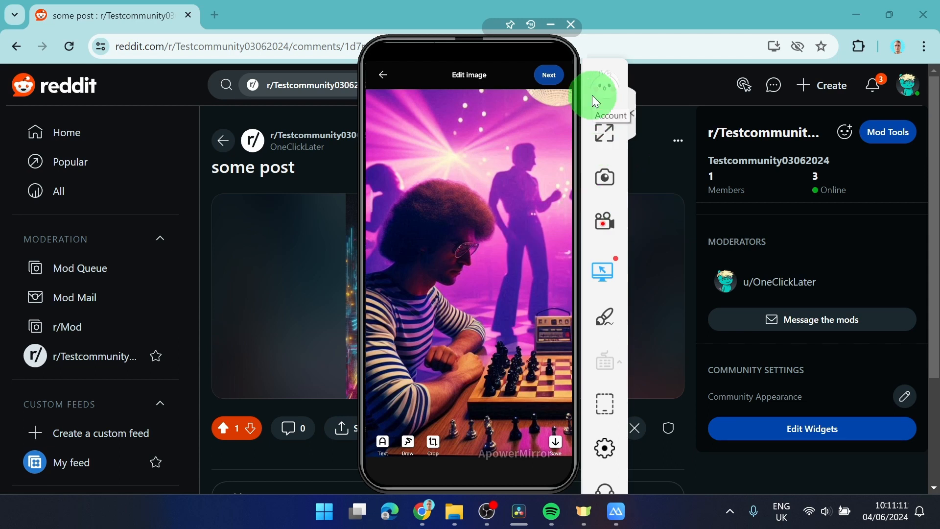
click(546, 75)
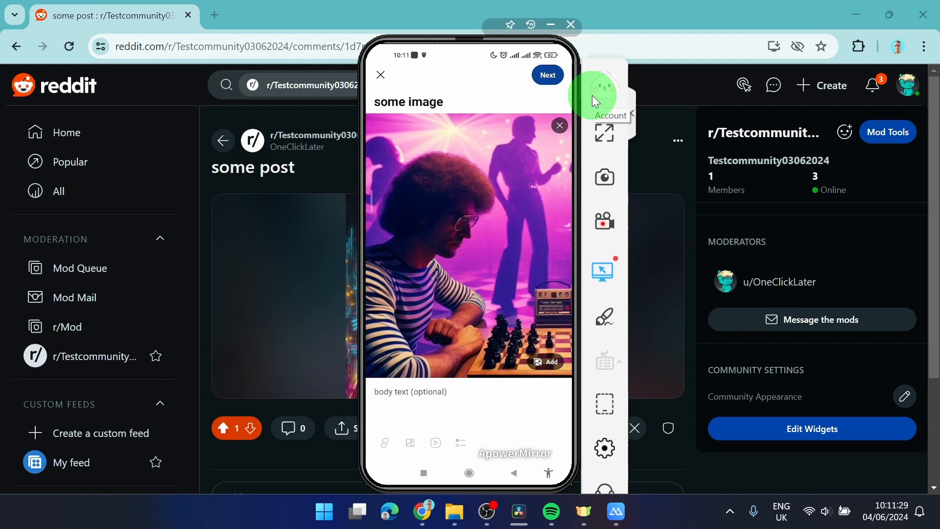
click(546, 75)
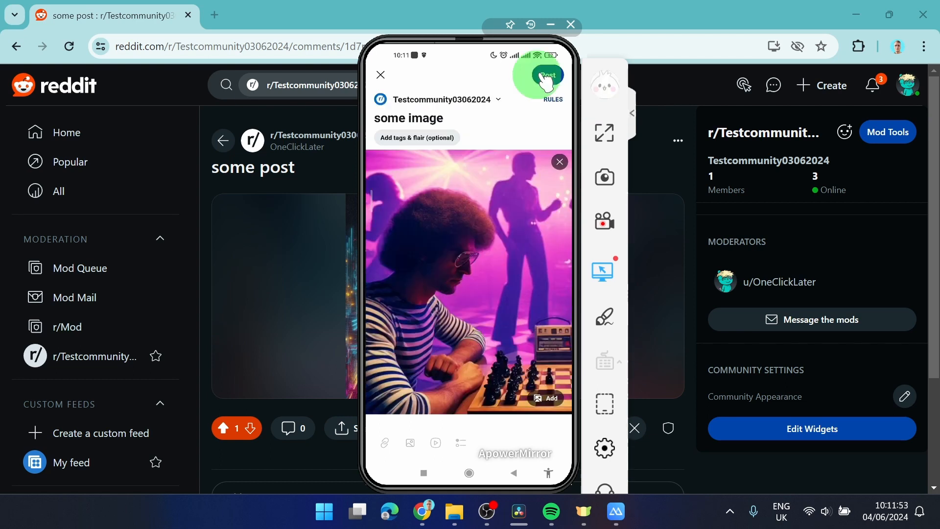